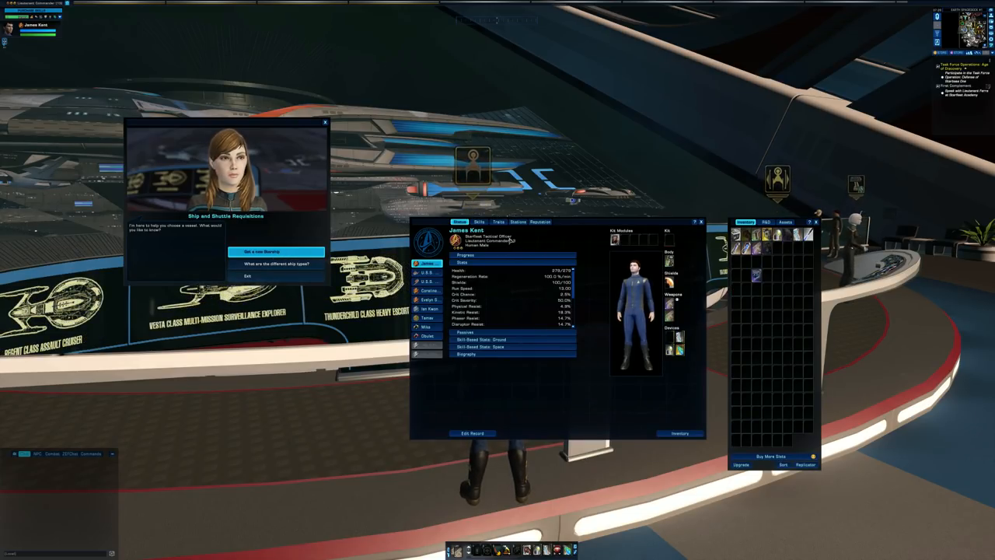
# Step: Request a new starship and filter requisitions to Tier 6 to view the Heavy Destroyer
pyautogui.click(262, 251)
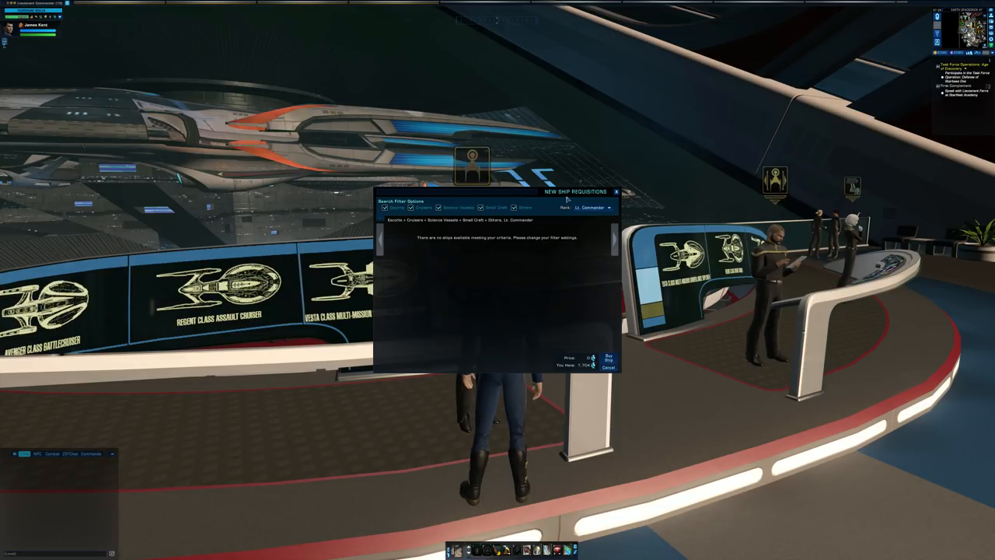
pyautogui.click(592, 208)
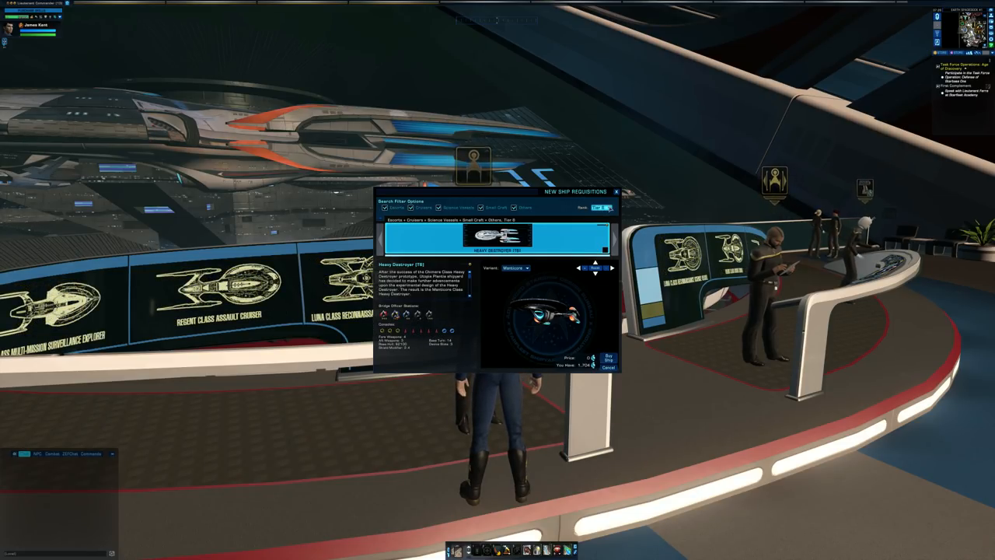
pyautogui.click(610, 207)
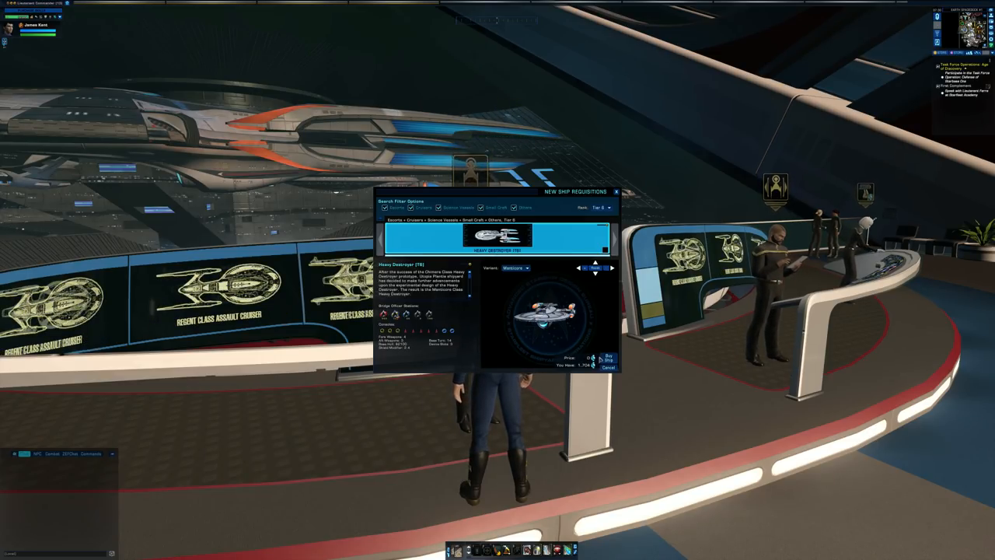
# Step: Buy the Tier 6 Heavy Destroyer and confirm the purchase
pyautogui.click(608, 357)
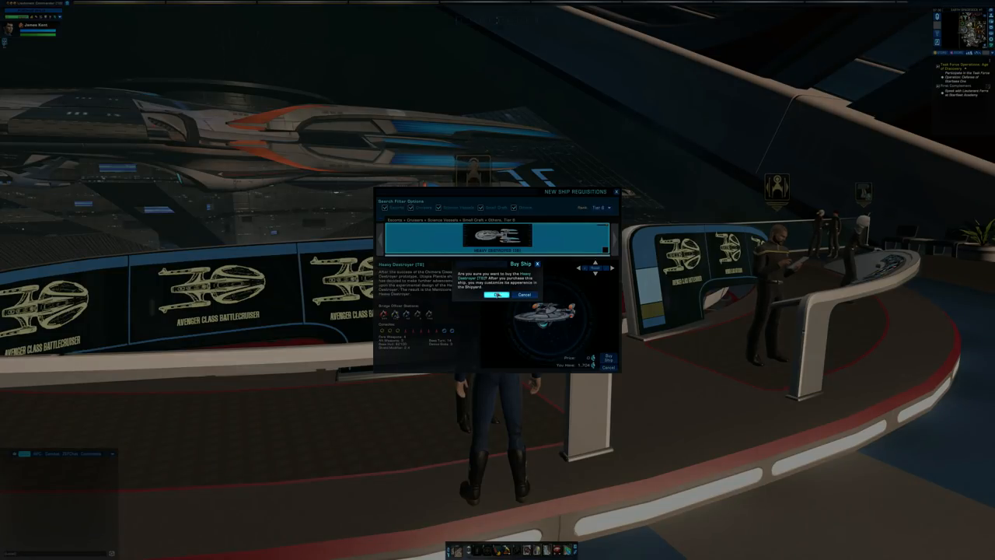
pyautogui.click(496, 295)
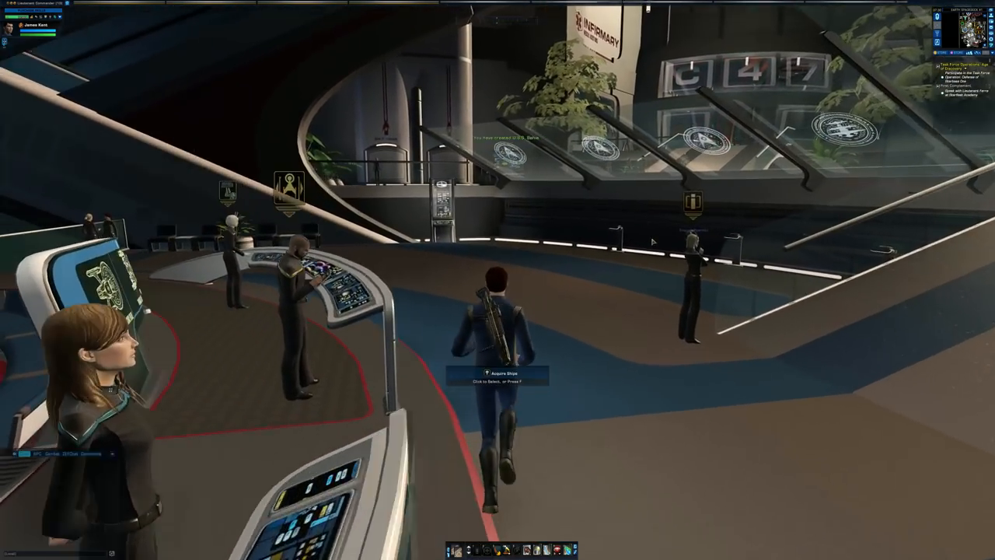
# Step: Pick the new U.S.S. Bahia from the owned starships and make it active
pyautogui.click(498, 373)
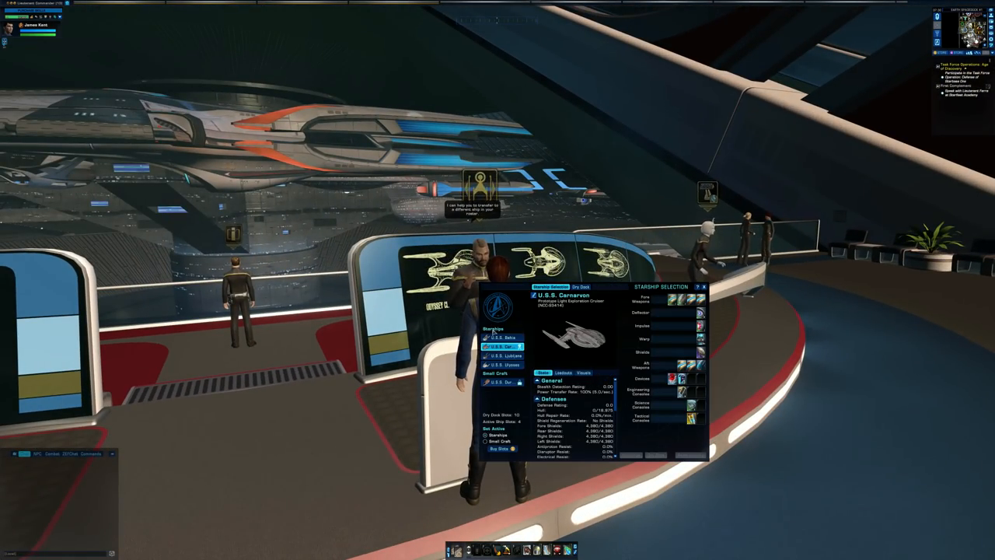
pyautogui.click(503, 356)
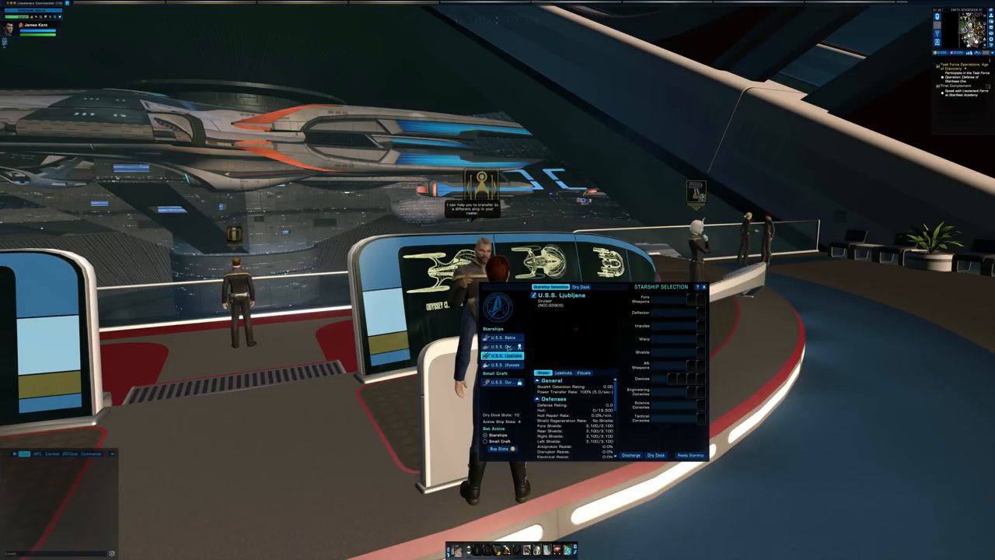
pyautogui.click(504, 337)
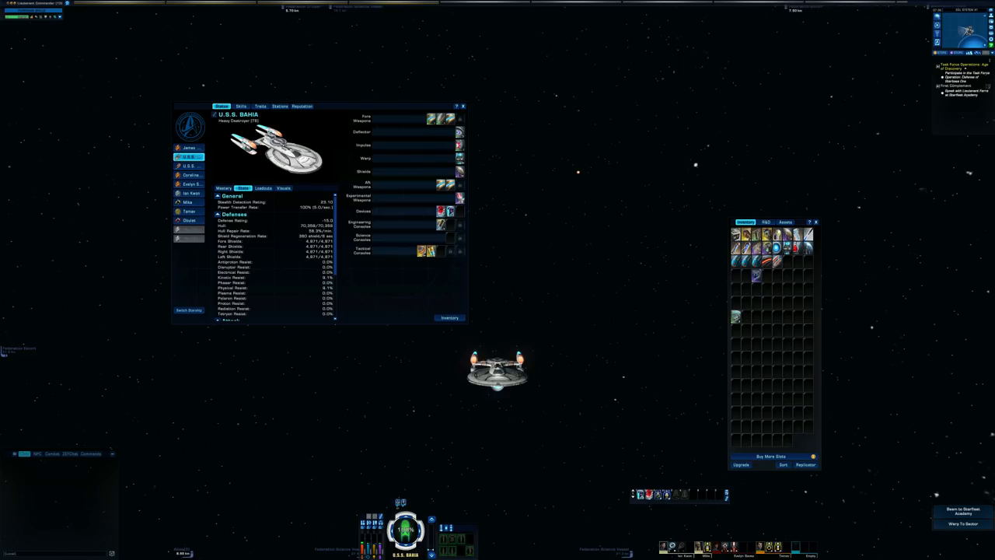
pyautogui.click(189, 147)
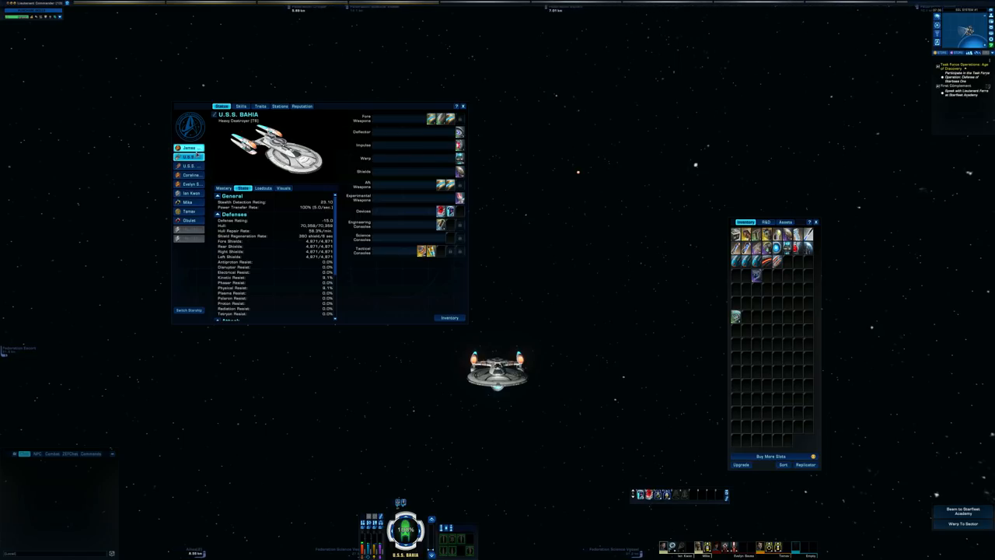
pyautogui.click(188, 147)
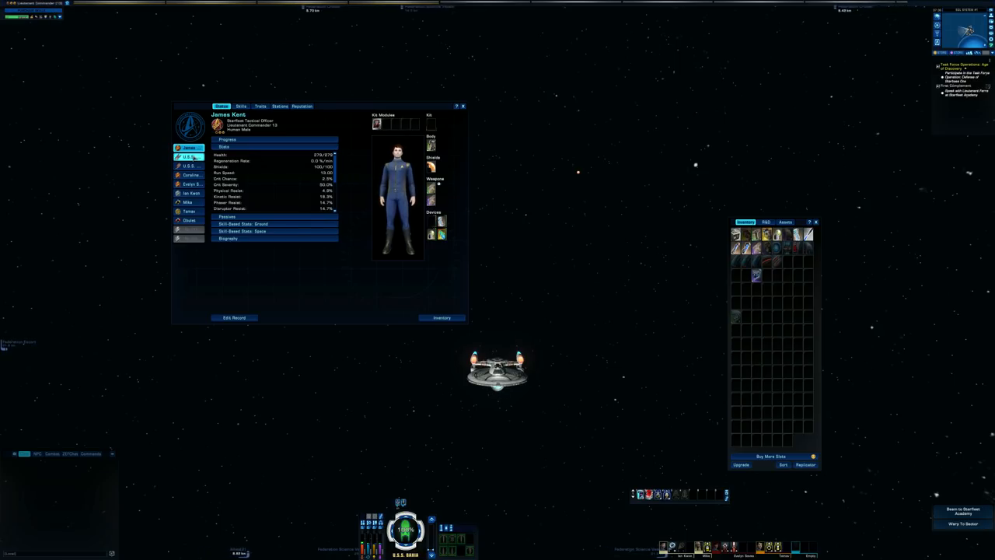
pyautogui.click(188, 156)
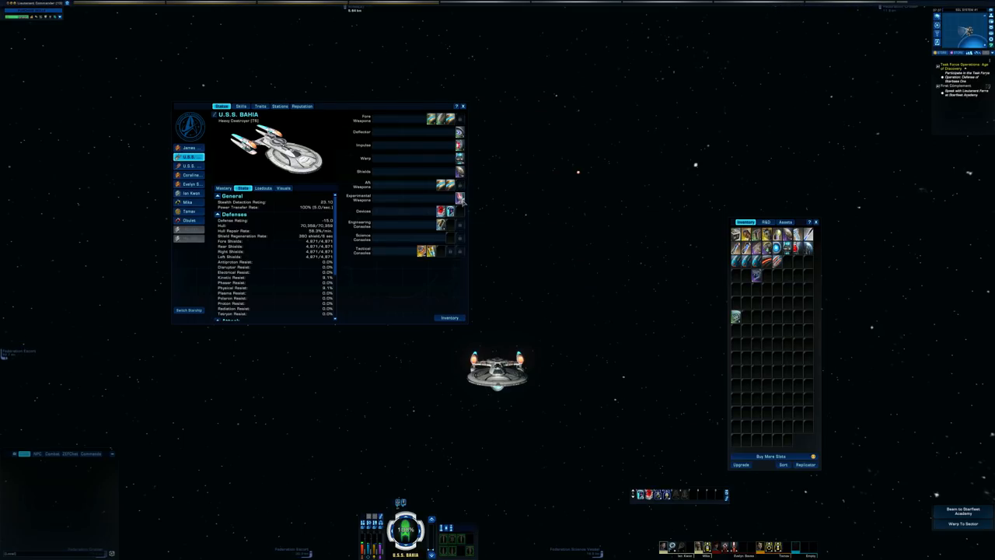
pyautogui.moveTo(460, 211)
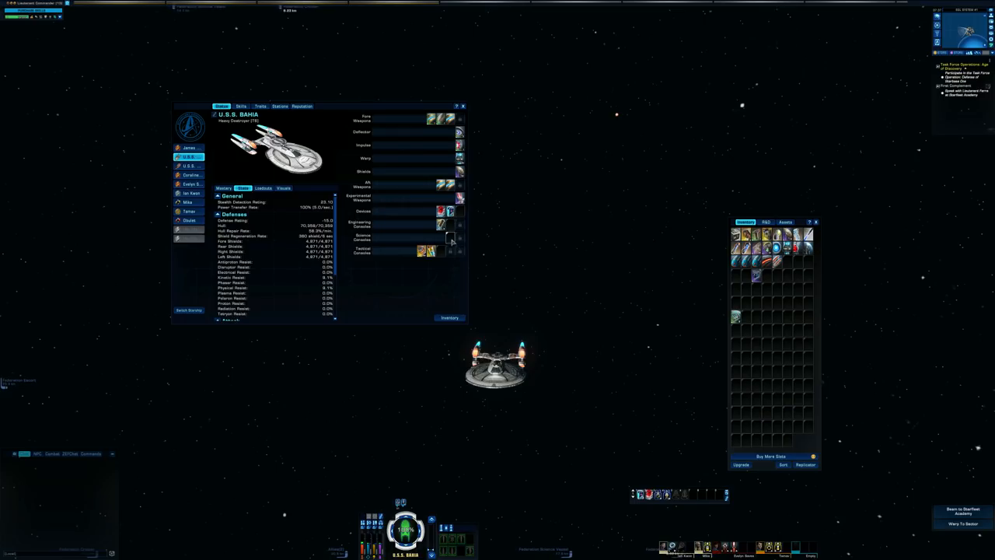
pyautogui.moveTo(459, 238)
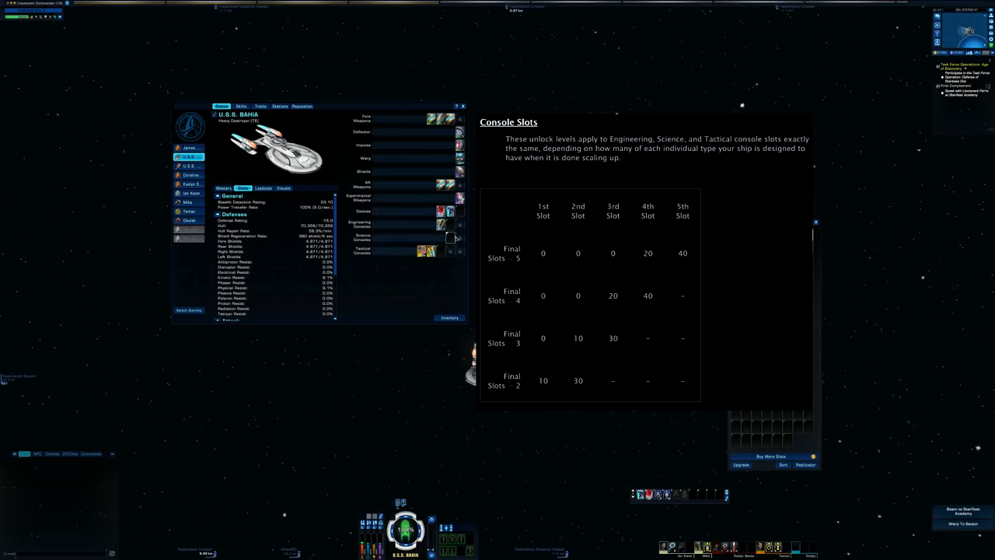
pyautogui.moveTo(470, 238)
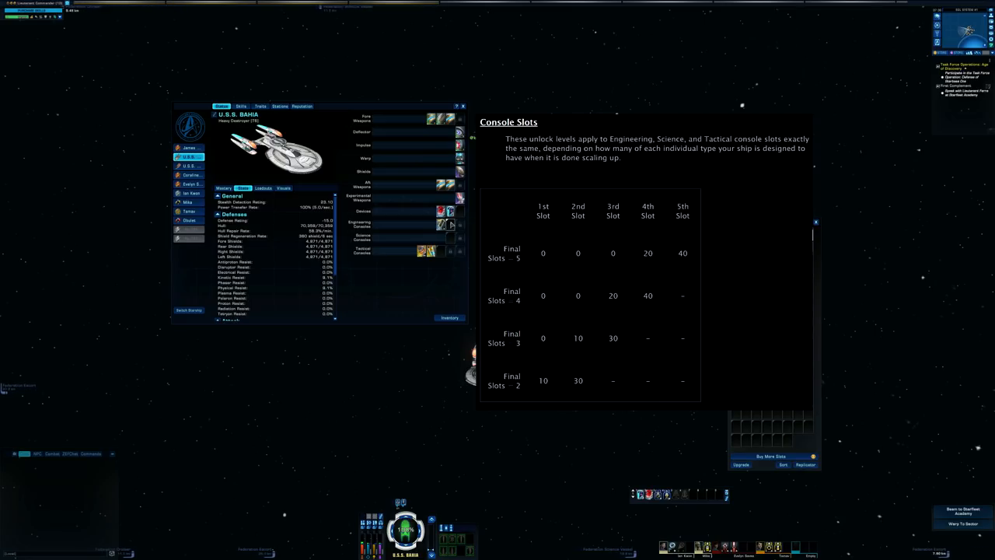
pyautogui.moveTo(368, 193)
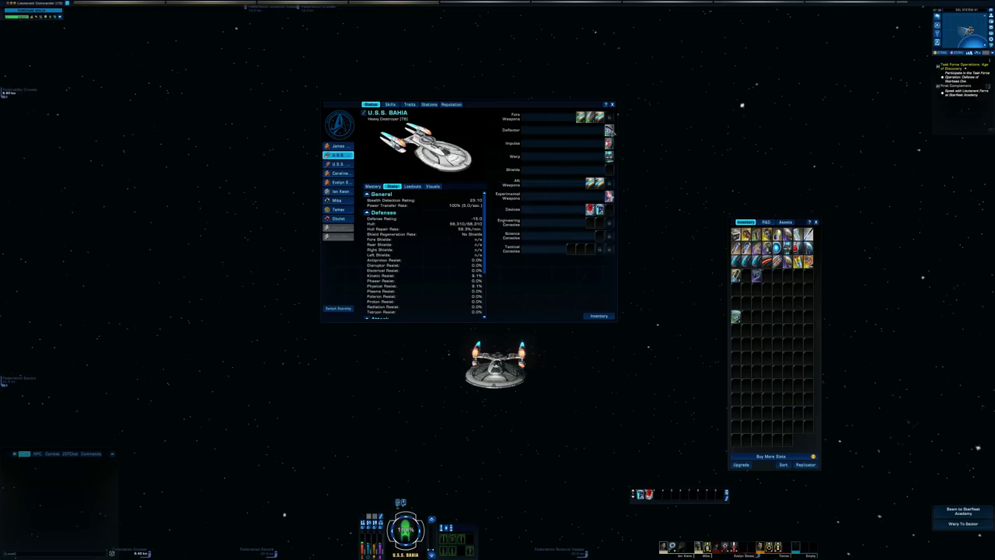
# Step: Unequip the Bahia's deflector, impulse engine and warp core, and show the Stations page
pyautogui.click(609, 143)
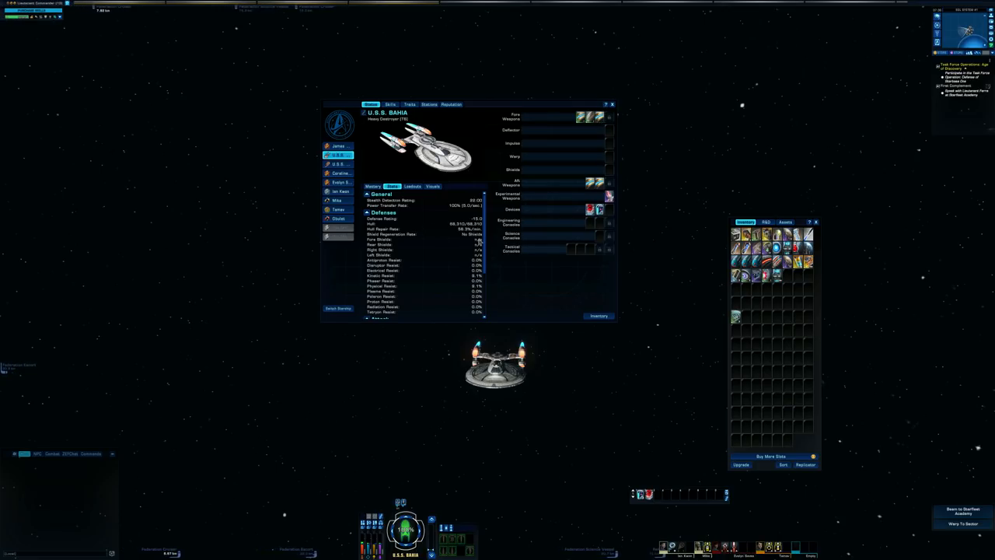
pyautogui.moveTo(478, 239)
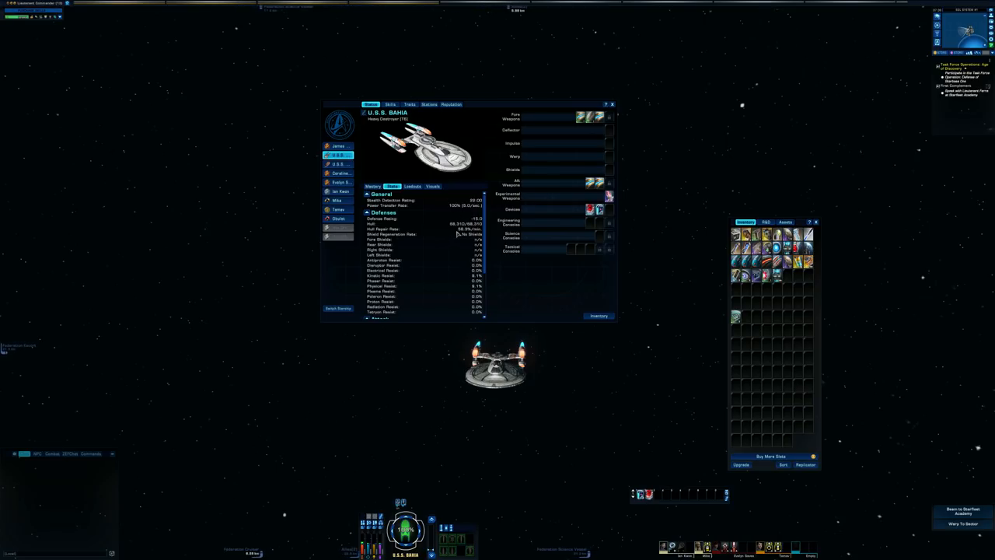
pyautogui.moveTo(466, 234)
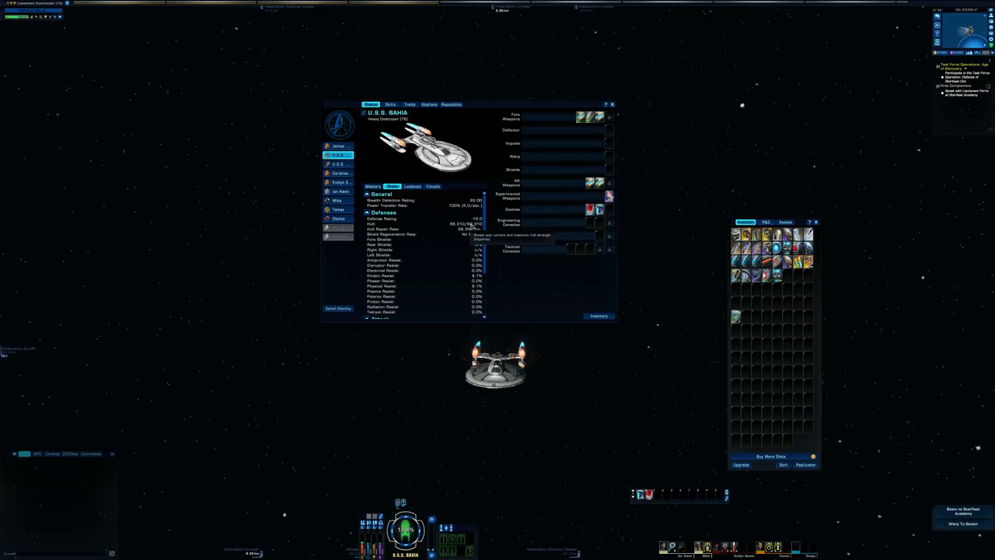
pyautogui.moveTo(467, 219)
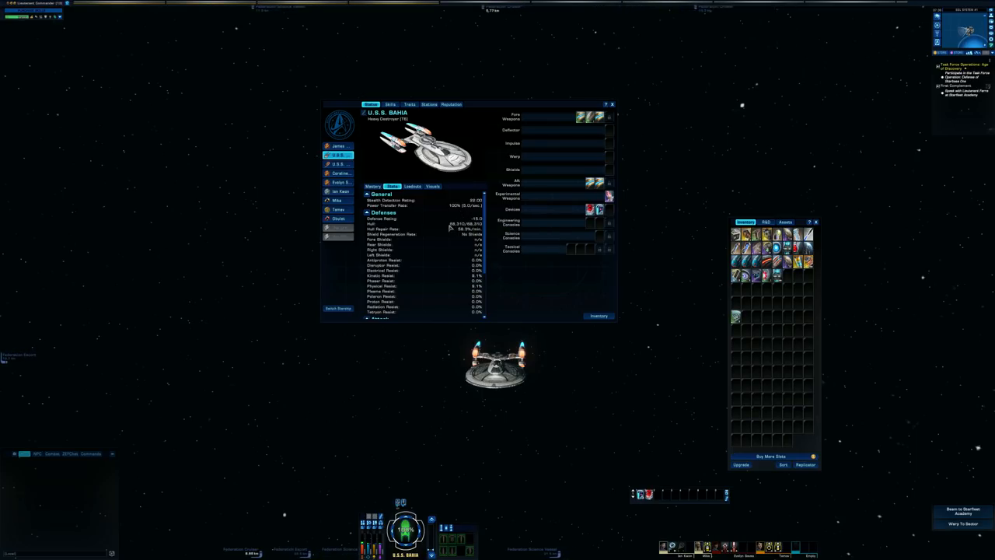
pyautogui.click(410, 104)
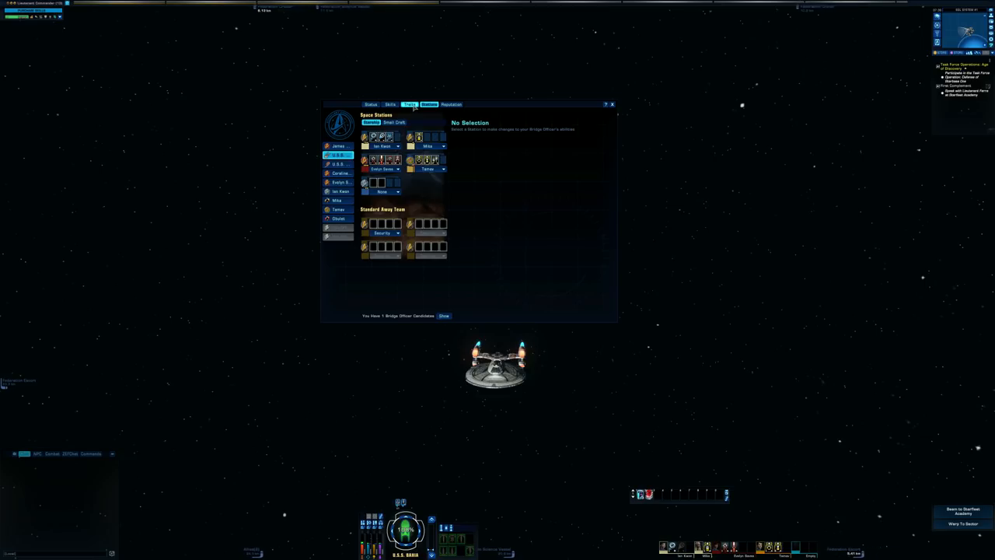
# Step: Deactivate Strike Team Specialist and the other active ground and space traits
pyautogui.click(409, 105)
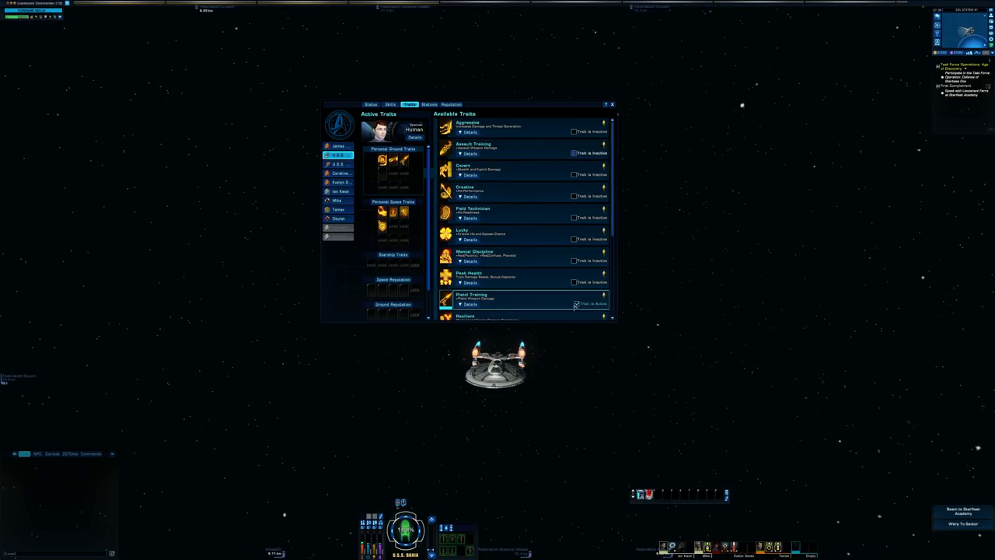
pyautogui.scroll(-3)
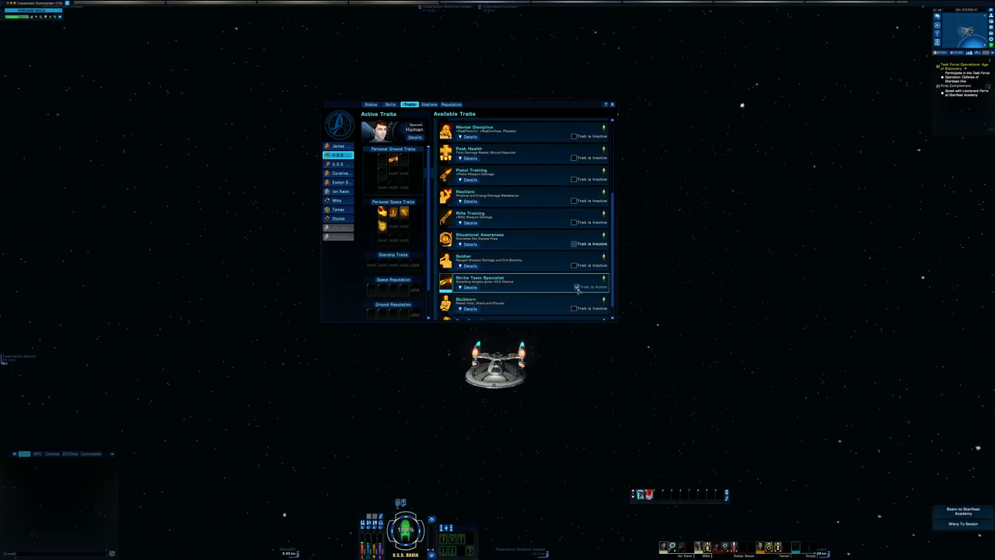
pyautogui.click(393, 201)
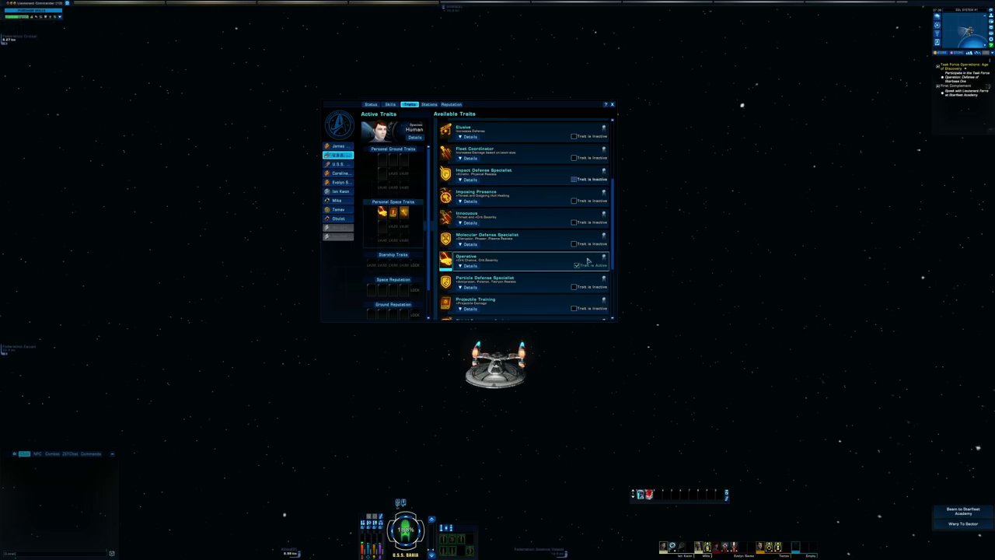
pyautogui.scroll(-3)
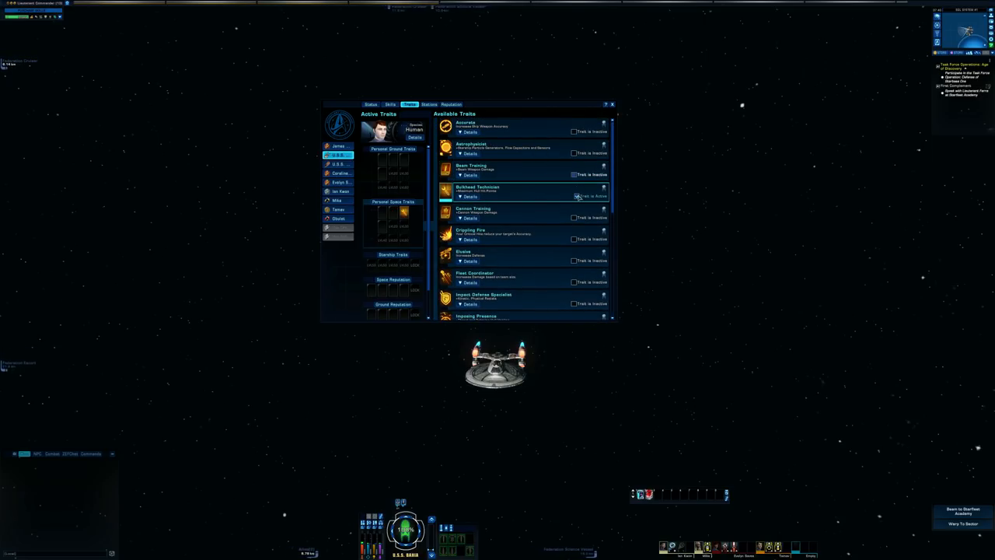
# Step: Deactivate the last space trait and reset captain skills with a Retrain Token
pyautogui.click(575, 196)
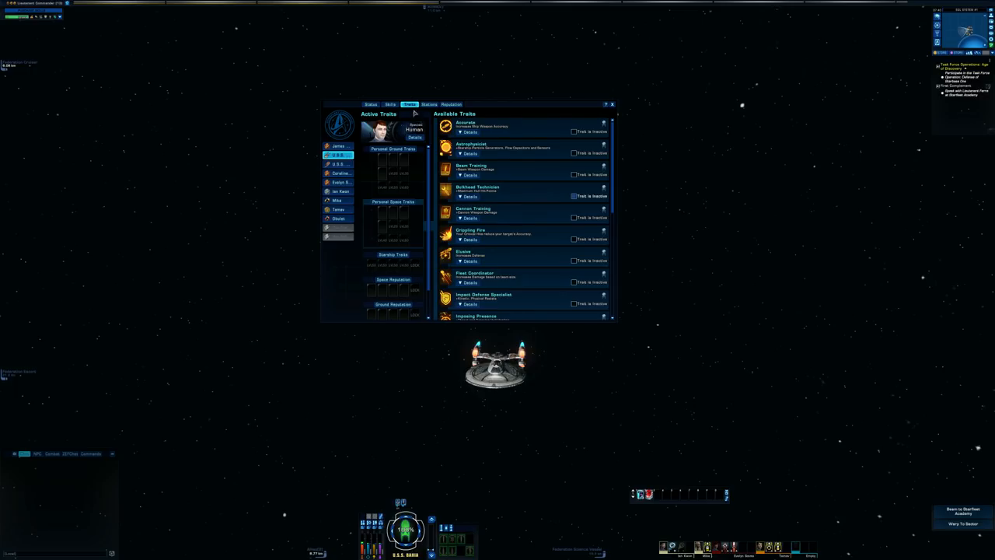
pyautogui.click(390, 104)
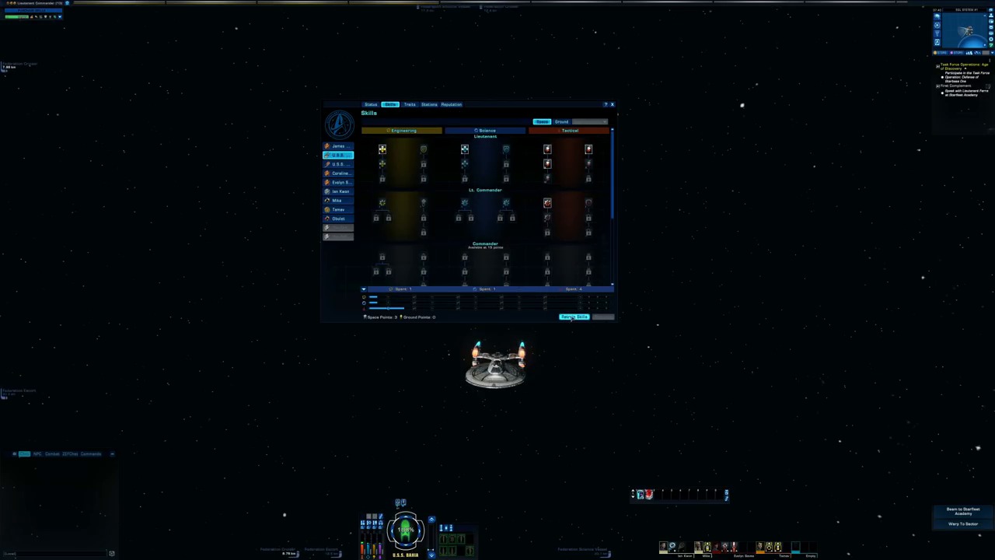
pyautogui.click(573, 316)
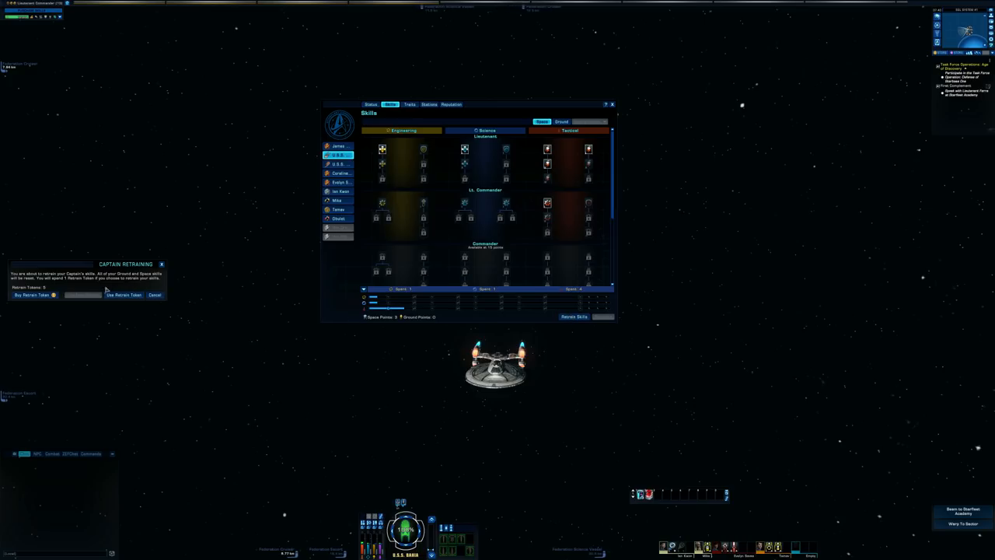
pyautogui.click(124, 295)
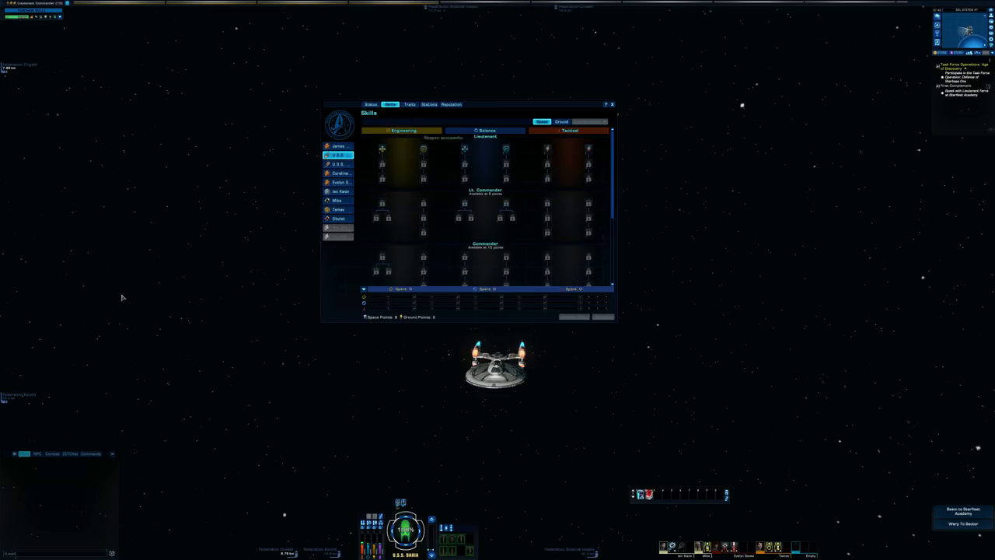
pyautogui.click(371, 103)
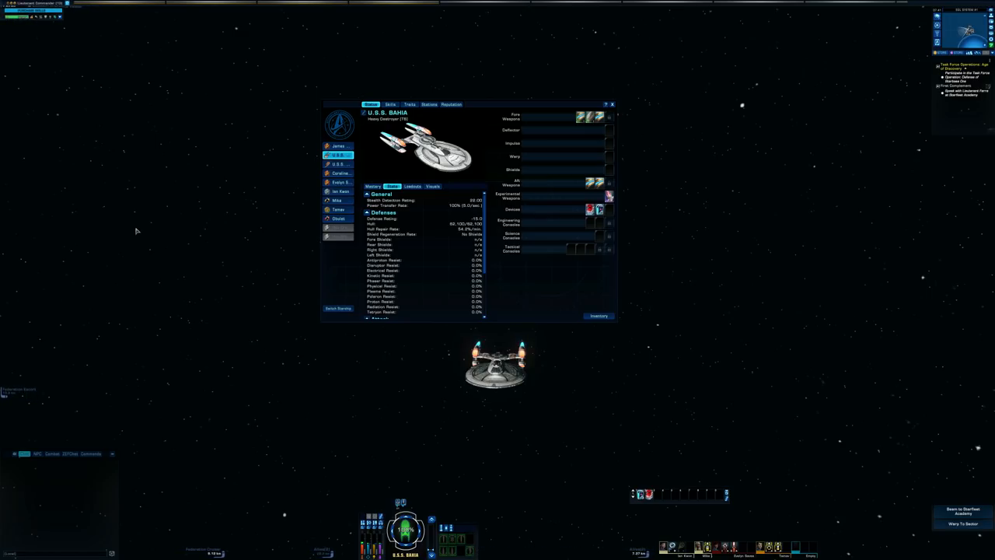
# Step: Open the inventory holding the removed parts beside the Bahia's status sheet
pyautogui.click(598, 316)
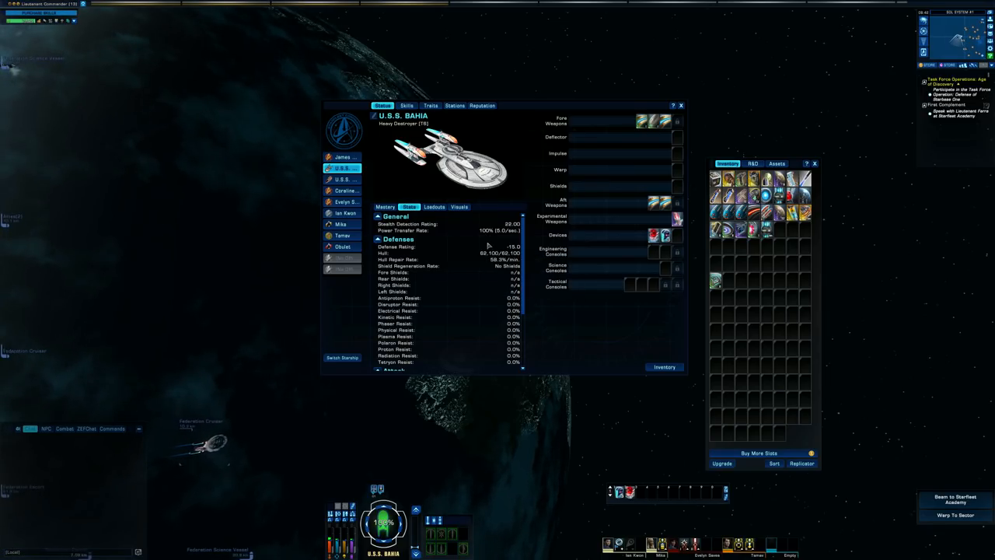
pyautogui.moveTo(488, 248)
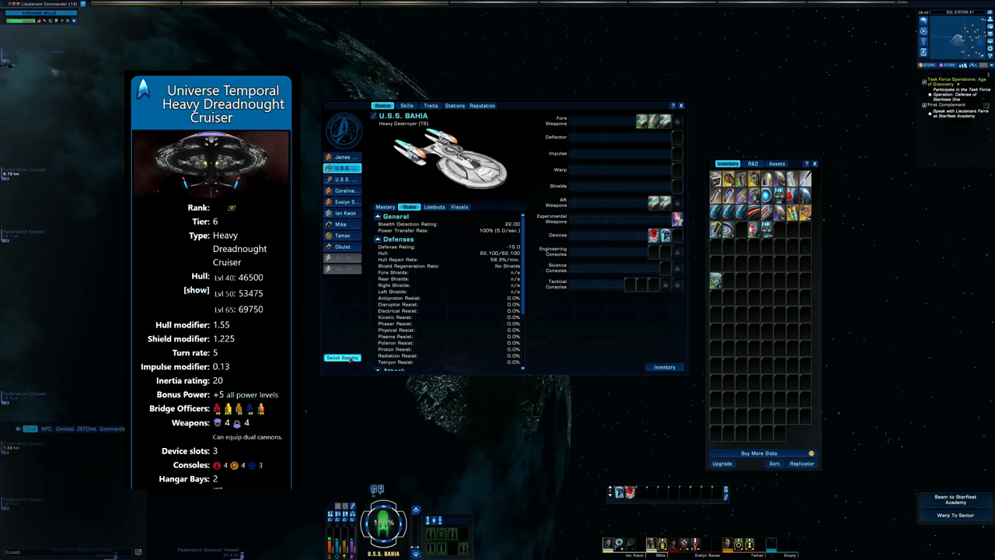
# Step: Switch the active starship to the Temporal Heavy Dreadnought Cruiser U.S.S. Westphalia
pyautogui.click(342, 358)
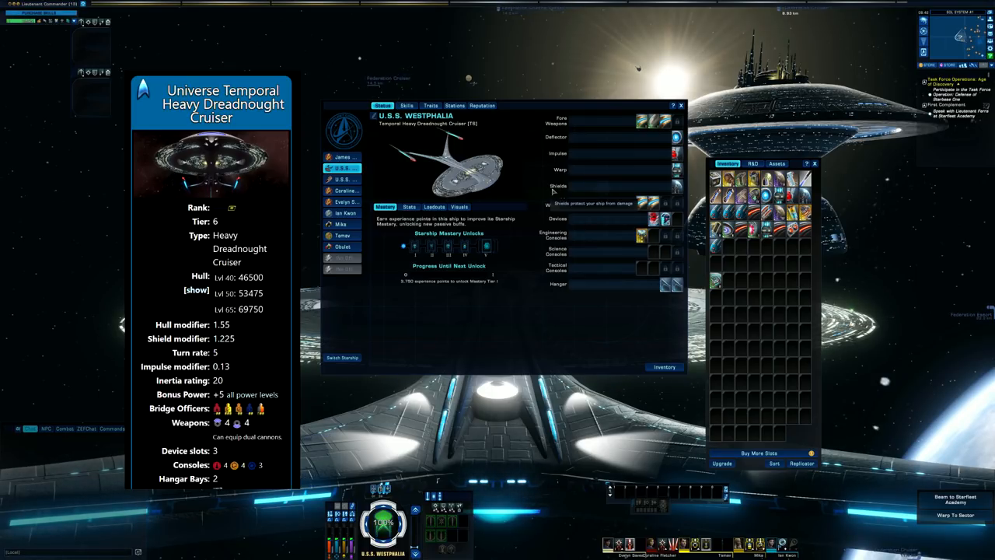
pyautogui.moveTo(528, 169)
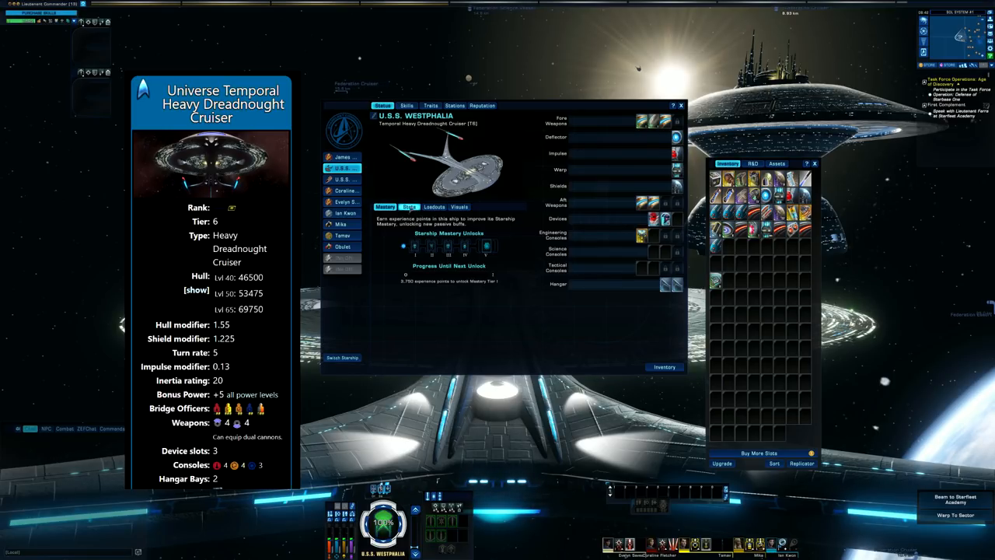
# Step: Show the Westphalia's Stats sub-tab and read its 83,700 hull
pyautogui.click(409, 206)
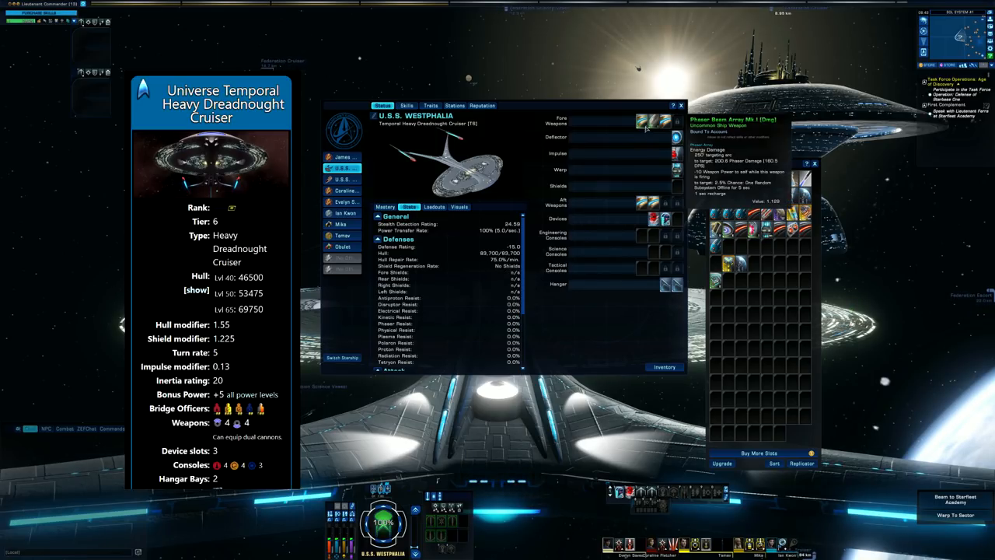
pyautogui.moveTo(645, 122)
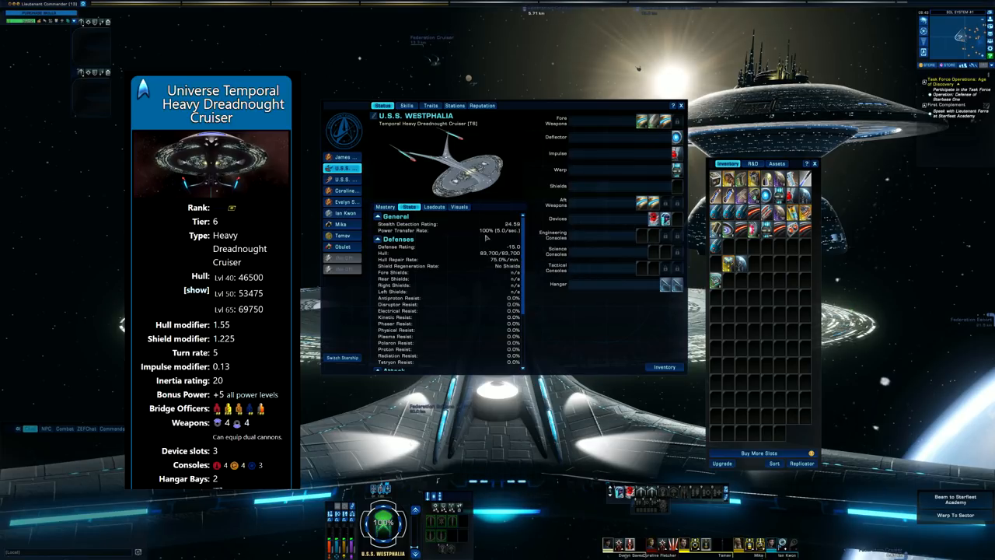
pyautogui.click(196, 290)
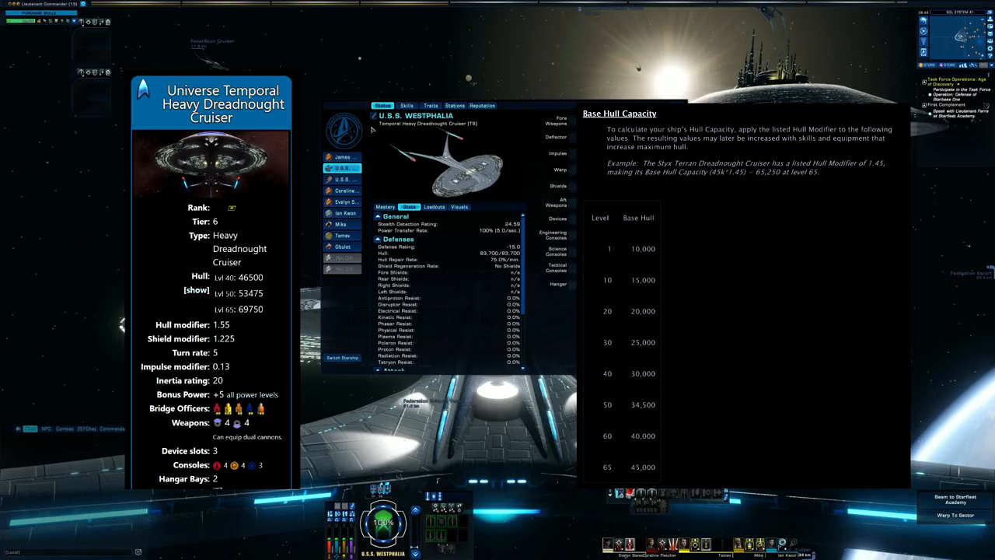
pyautogui.moveTo(407, 105)
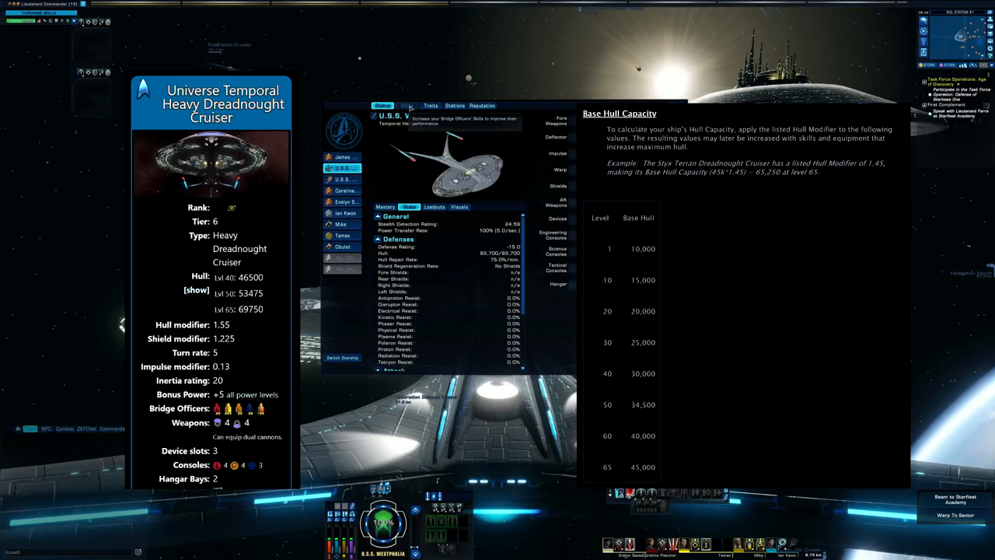
# Step: Check the empty Skills and Traits pages, dismiss the Human species popup, then view Stations
pyautogui.click(405, 105)
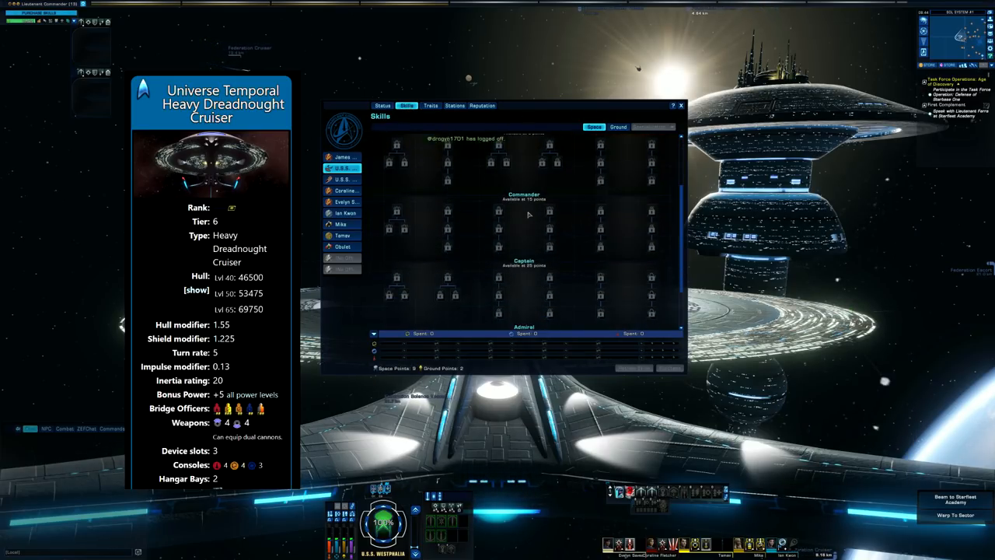
pyautogui.click(406, 105)
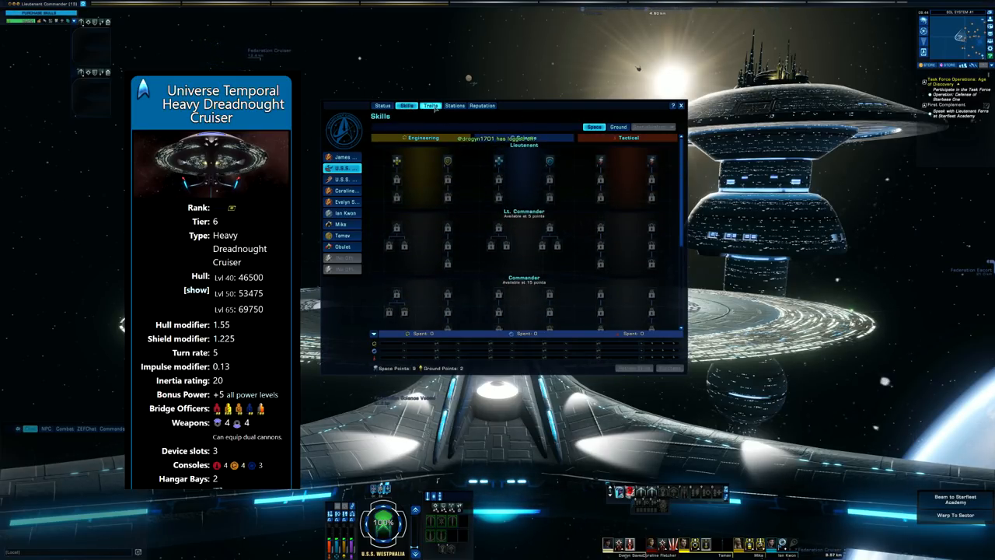
pyautogui.click(429, 105)
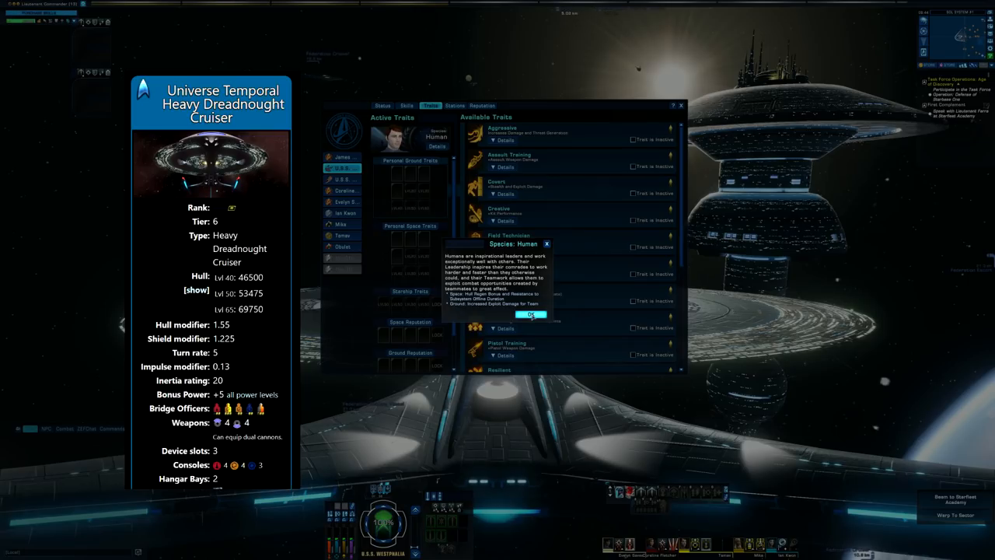
pyautogui.click(529, 315)
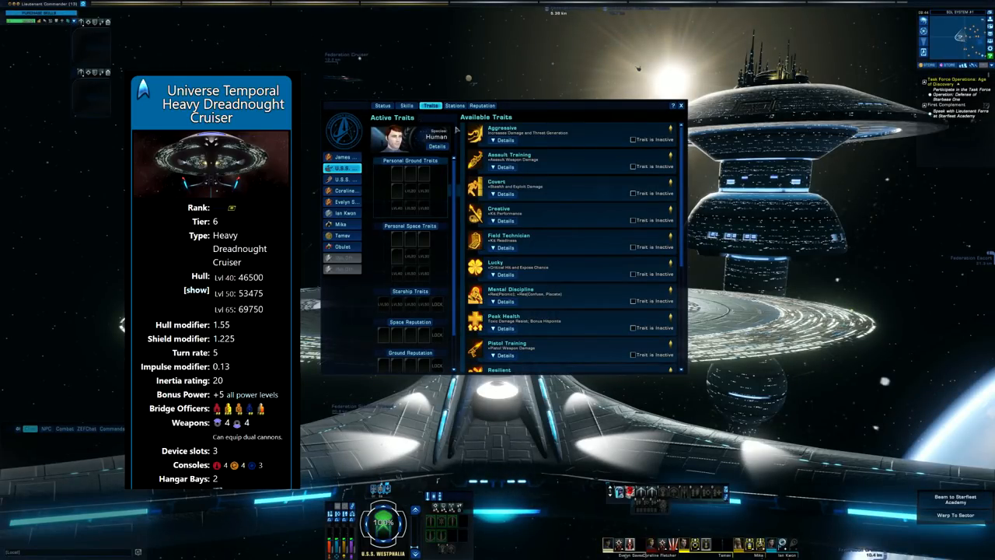
pyautogui.click(454, 105)
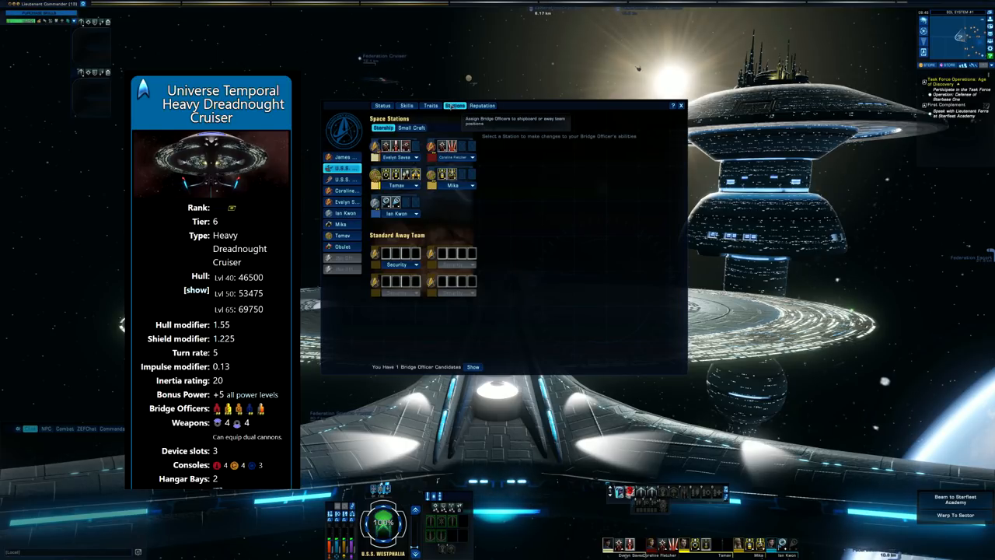
# Step: Check reputation progress and two bridge officers' traits, skills and stats, then reselect the U.S.S. Westphalia
pyautogui.click(482, 105)
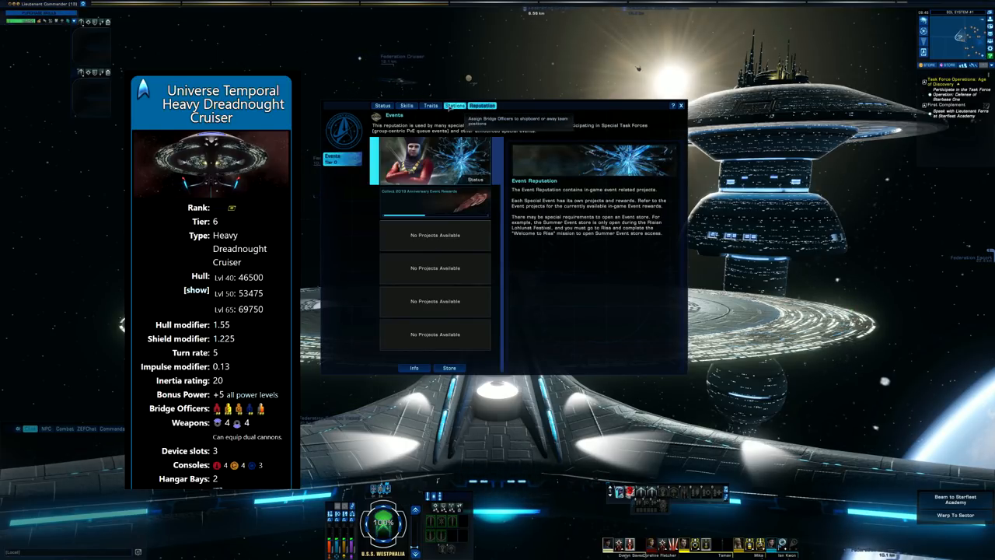
pyautogui.click(431, 105)
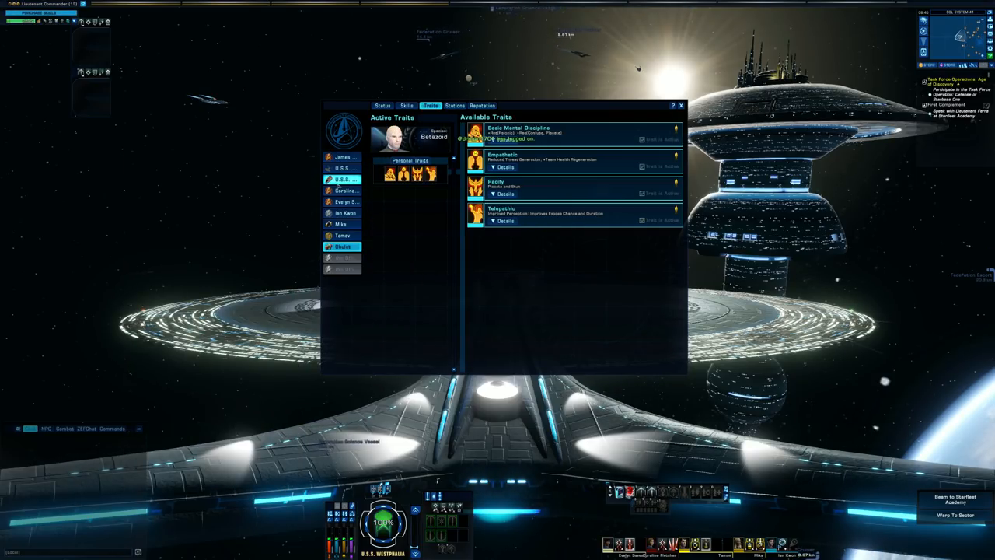
pyautogui.click(346, 190)
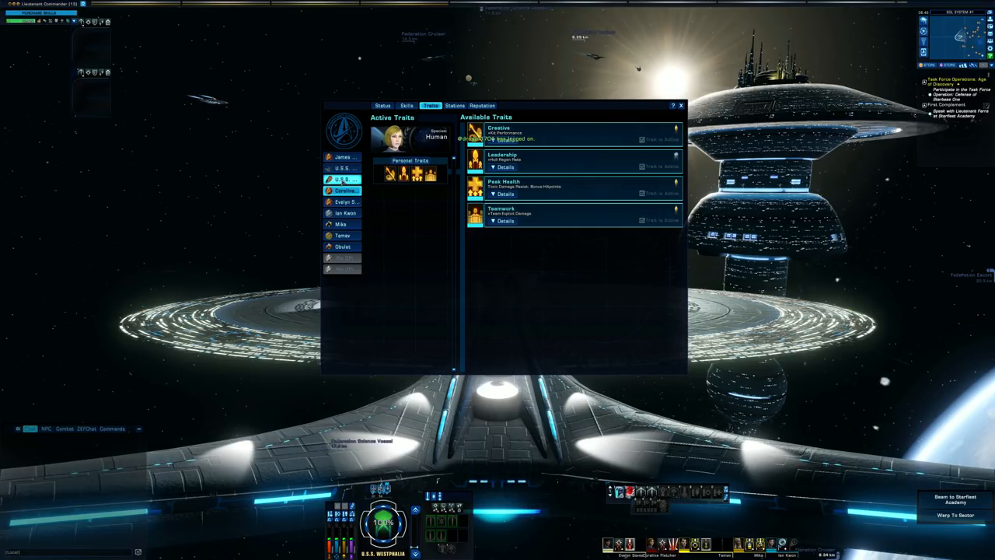
pyautogui.click(406, 105)
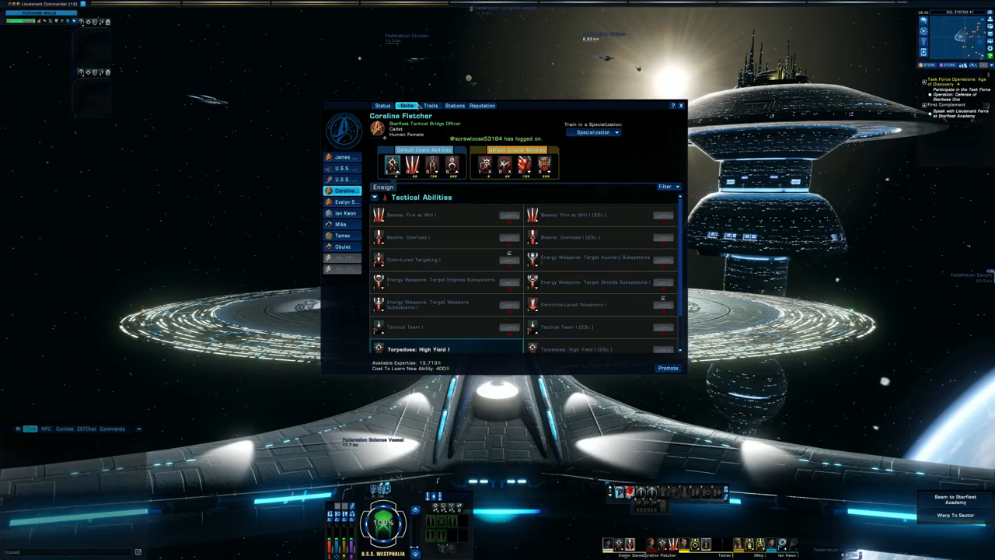
pyautogui.click(381, 106)
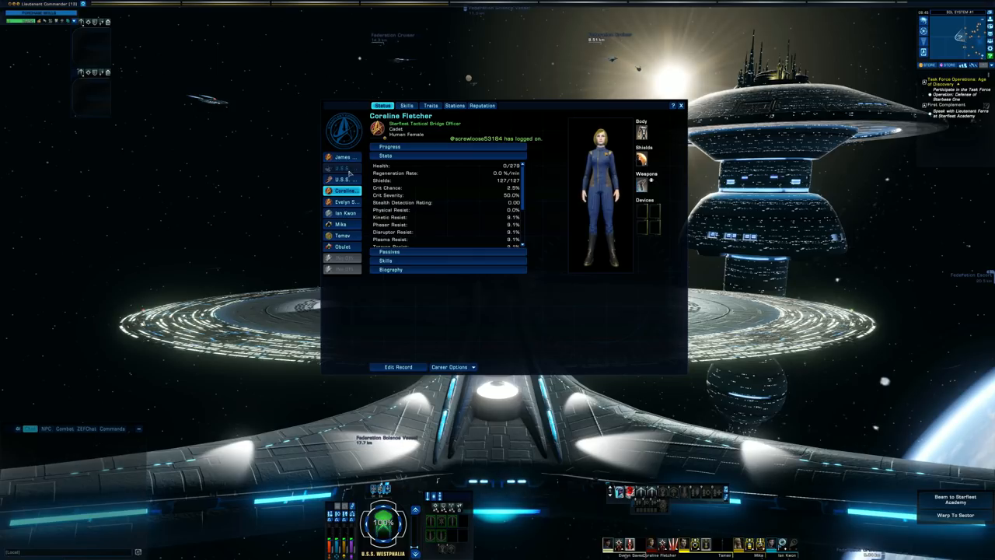
pyautogui.click(342, 168)
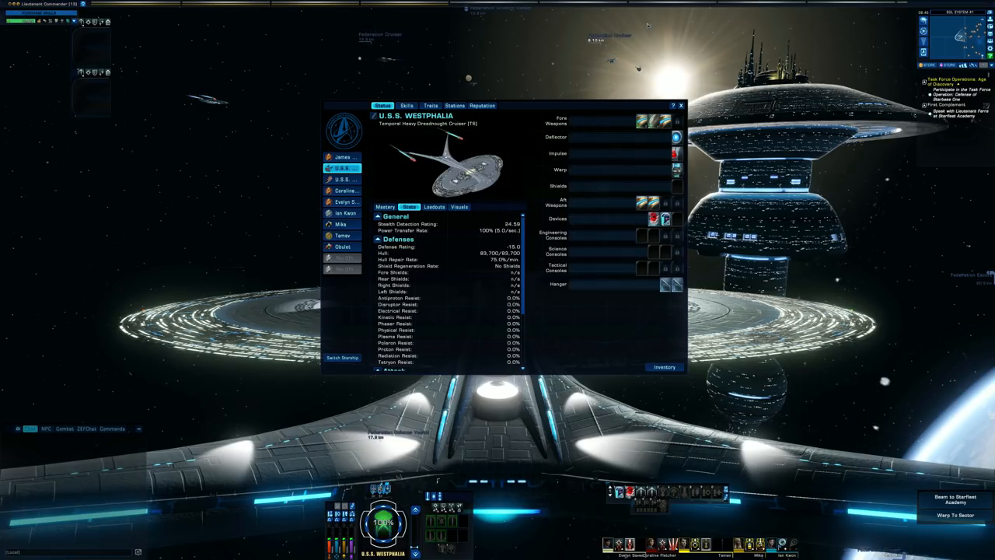